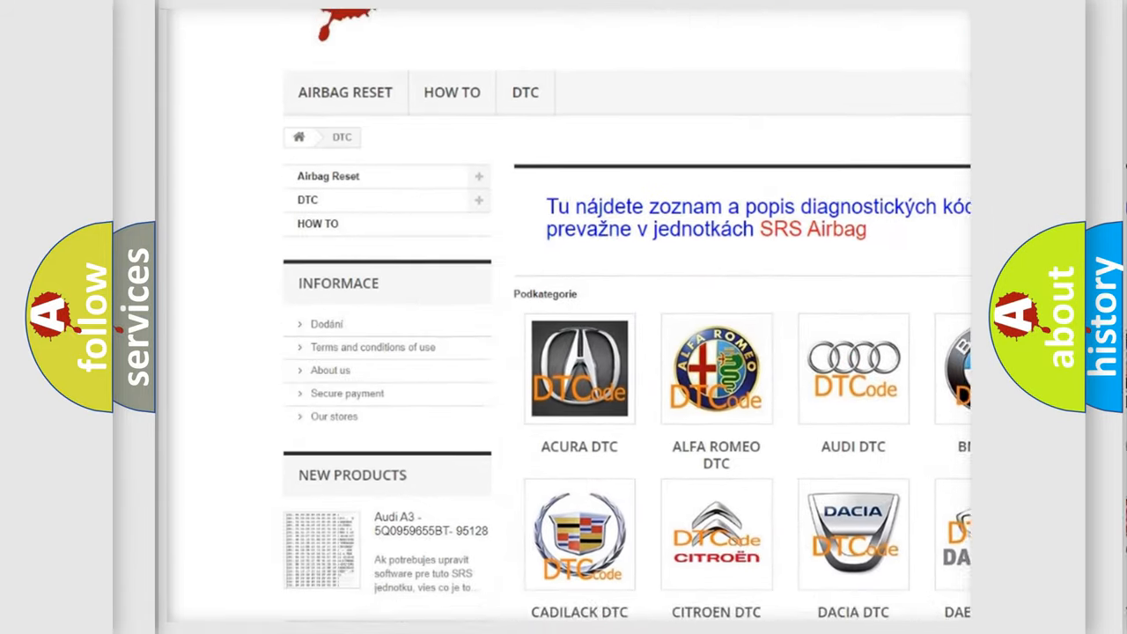
pyautogui.scroll(-3)
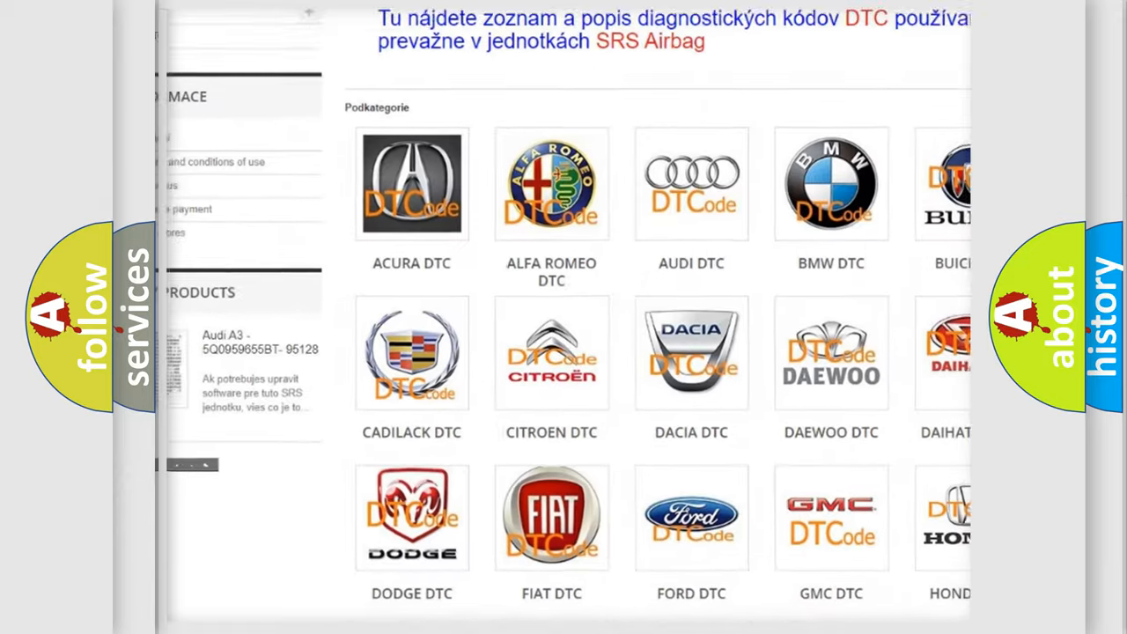